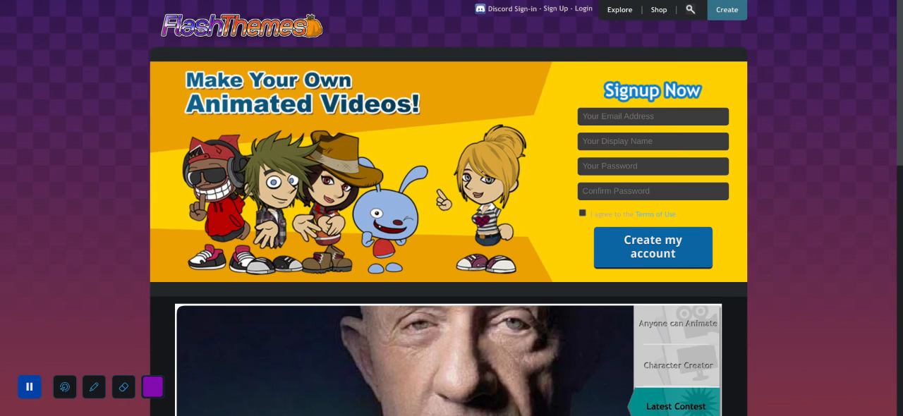
{"action": "mouse_move", "coordinate": [740, 93]}
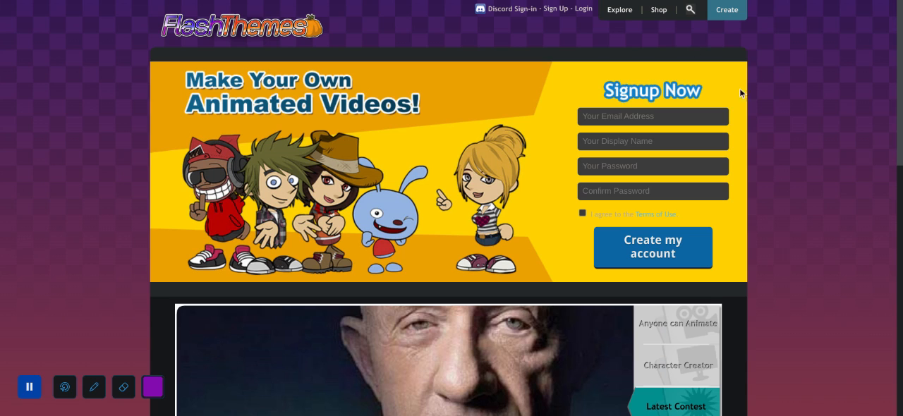
{"action": "mouse_move", "coordinate": [289, 47]}
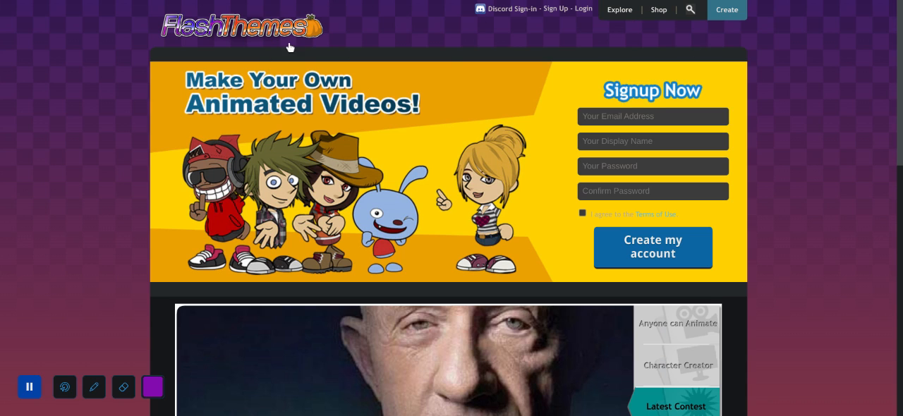
{"action": "mouse_move", "coordinate": [774, 13]}
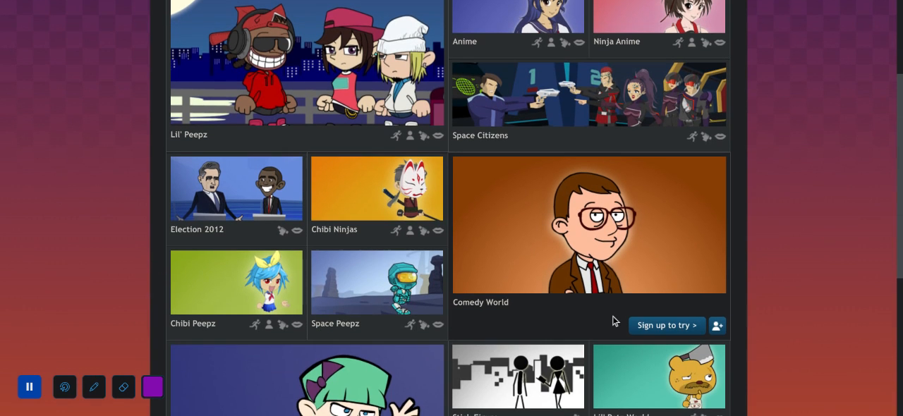
{"action": "mouse_move", "coordinate": [666, 325]}
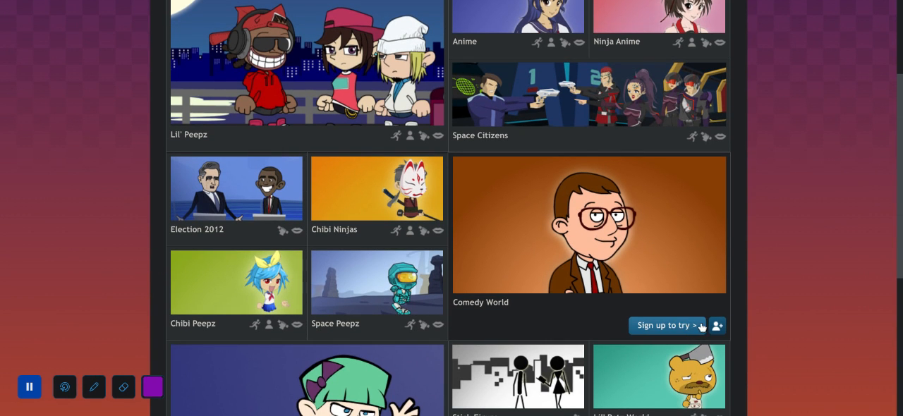
Try the Comedy World maker twice, closing each Sign Up popup, then return home via the logo
{"action": "left_click", "coordinate": [666, 326]}
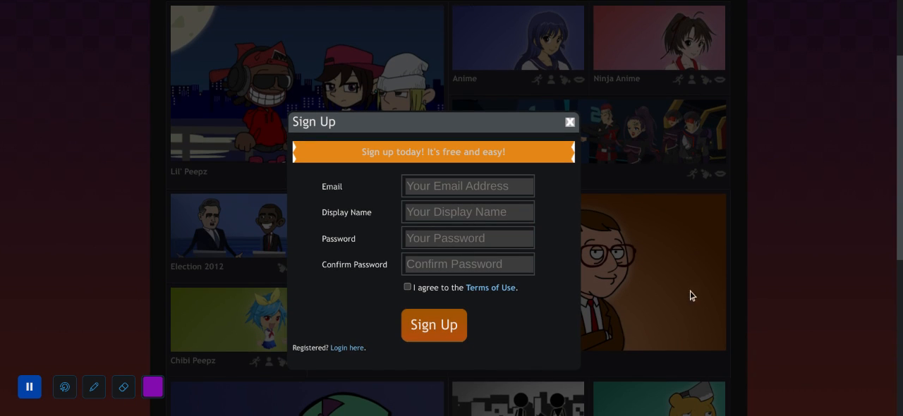
{"action": "mouse_move", "coordinate": [568, 152]}
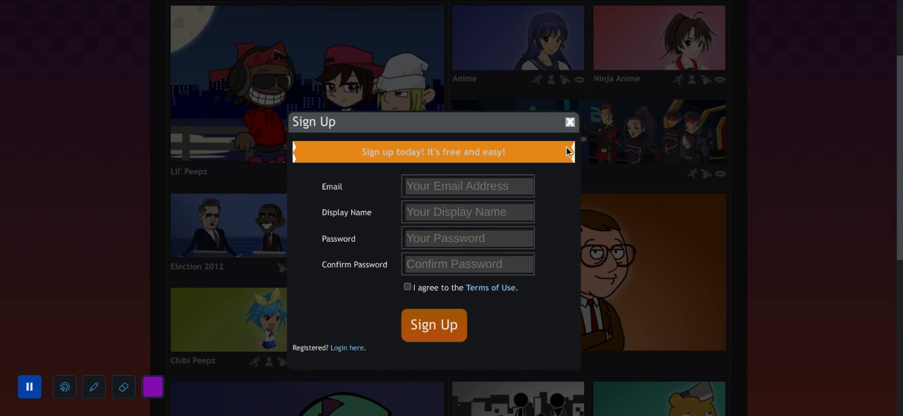
{"action": "mouse_move", "coordinate": [589, 251]}
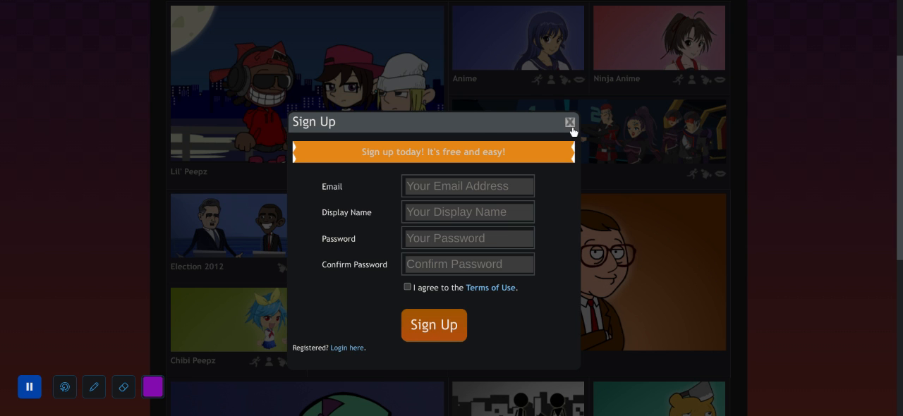
{"action": "left_click", "coordinate": [570, 122]}
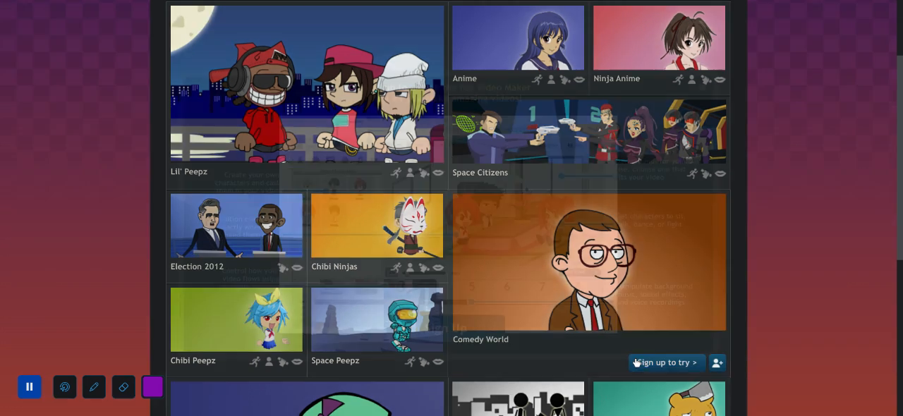
{"action": "left_click", "coordinate": [665, 363]}
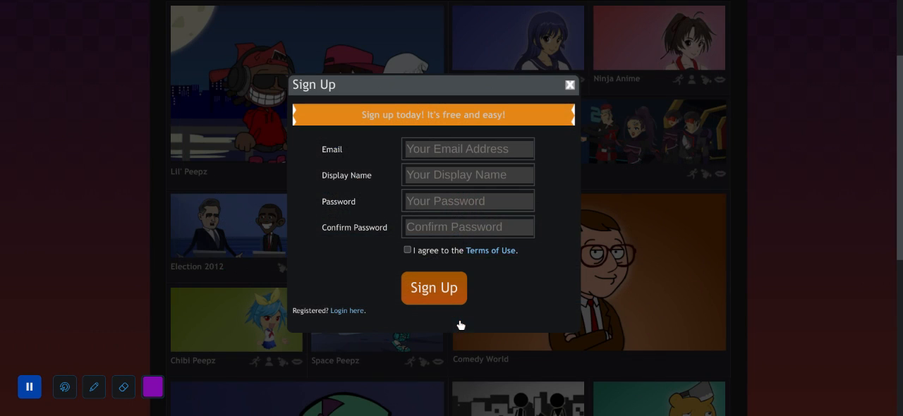
{"action": "left_click", "coordinate": [568, 85]}
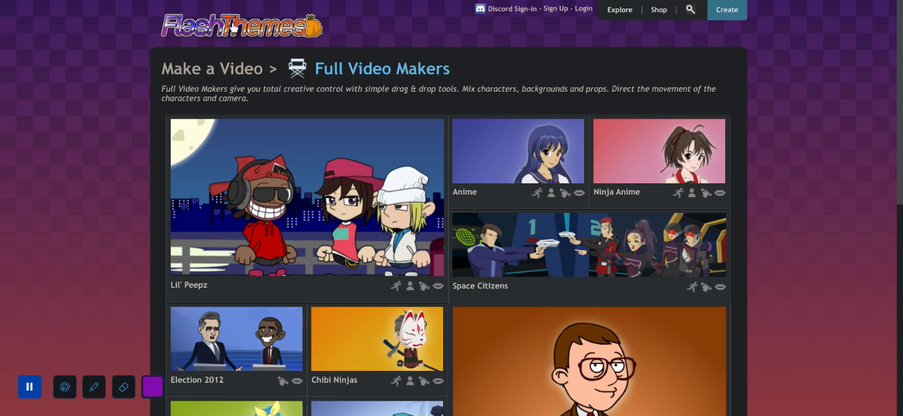
{"action": "left_click", "coordinate": [557, 9]}
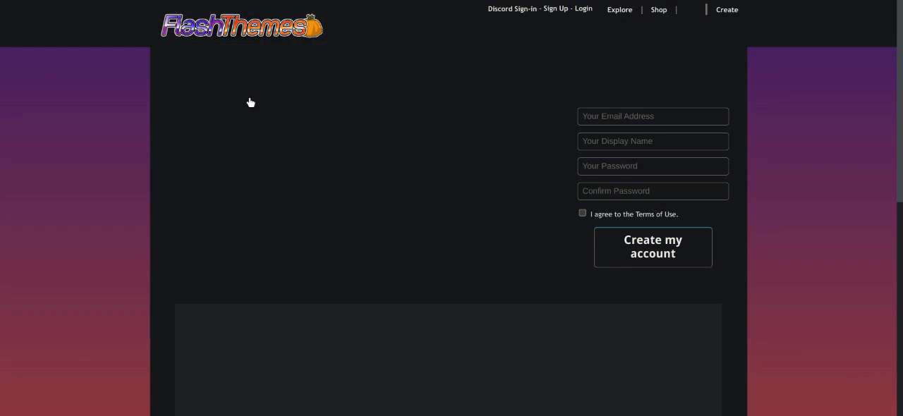
{"action": "scroll", "scroll_direction": "down", "scroll_amount": 3}
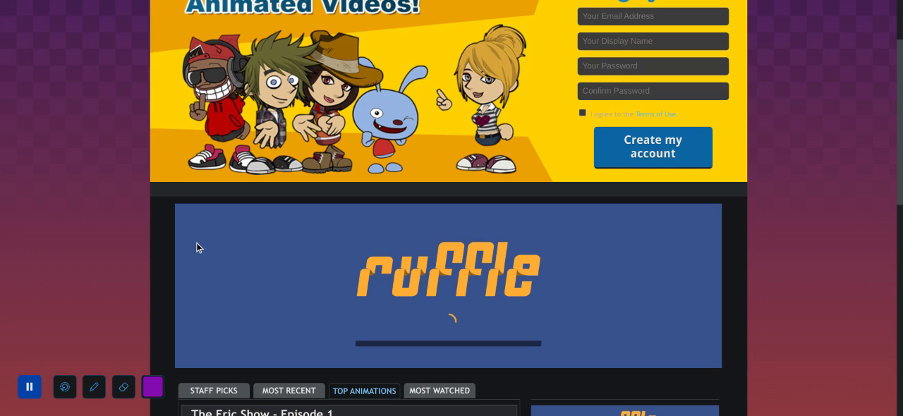
{"action": "mouse_move", "coordinate": [56, 256]}
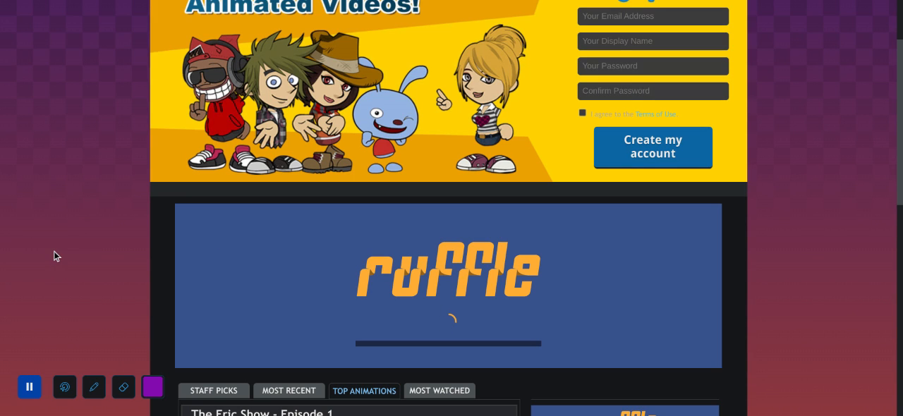
{"action": "scroll", "scroll_direction": "down", "scroll_amount": 3}
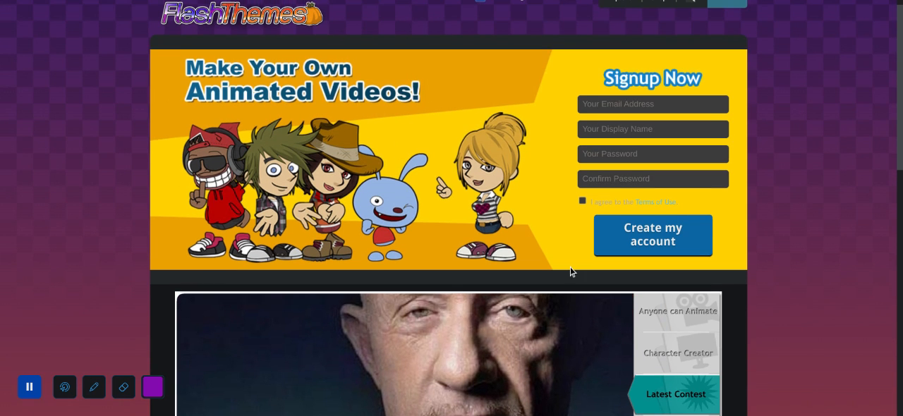
{"action": "left_click", "coordinate": [675, 352]}
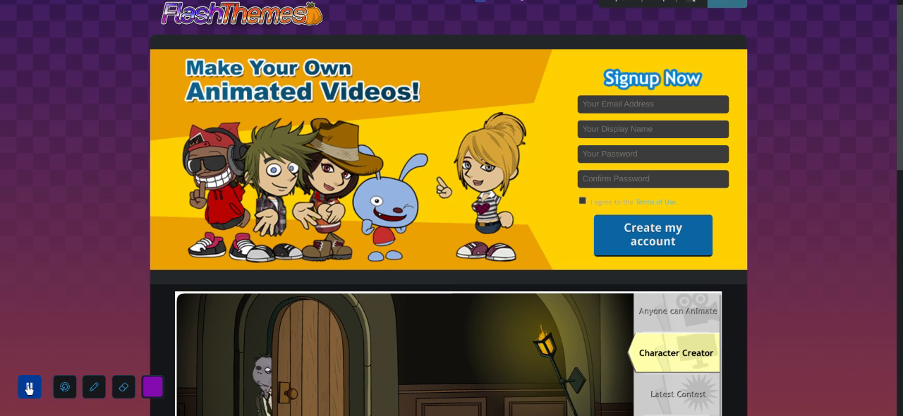
{"action": "left_click", "coordinate": [28, 387]}
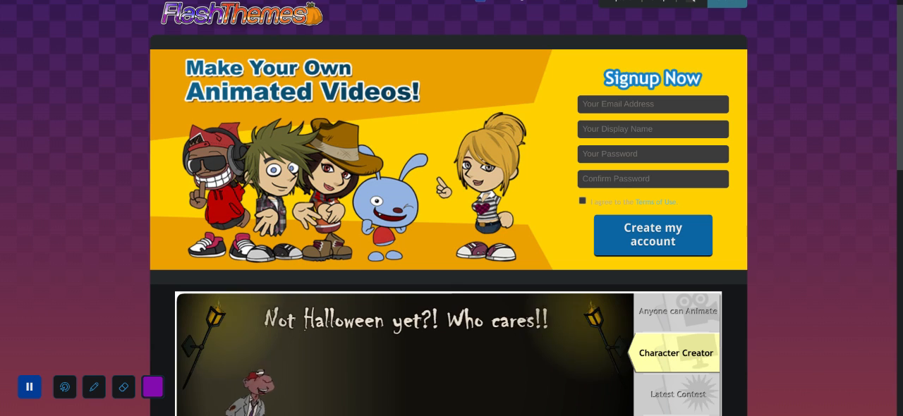